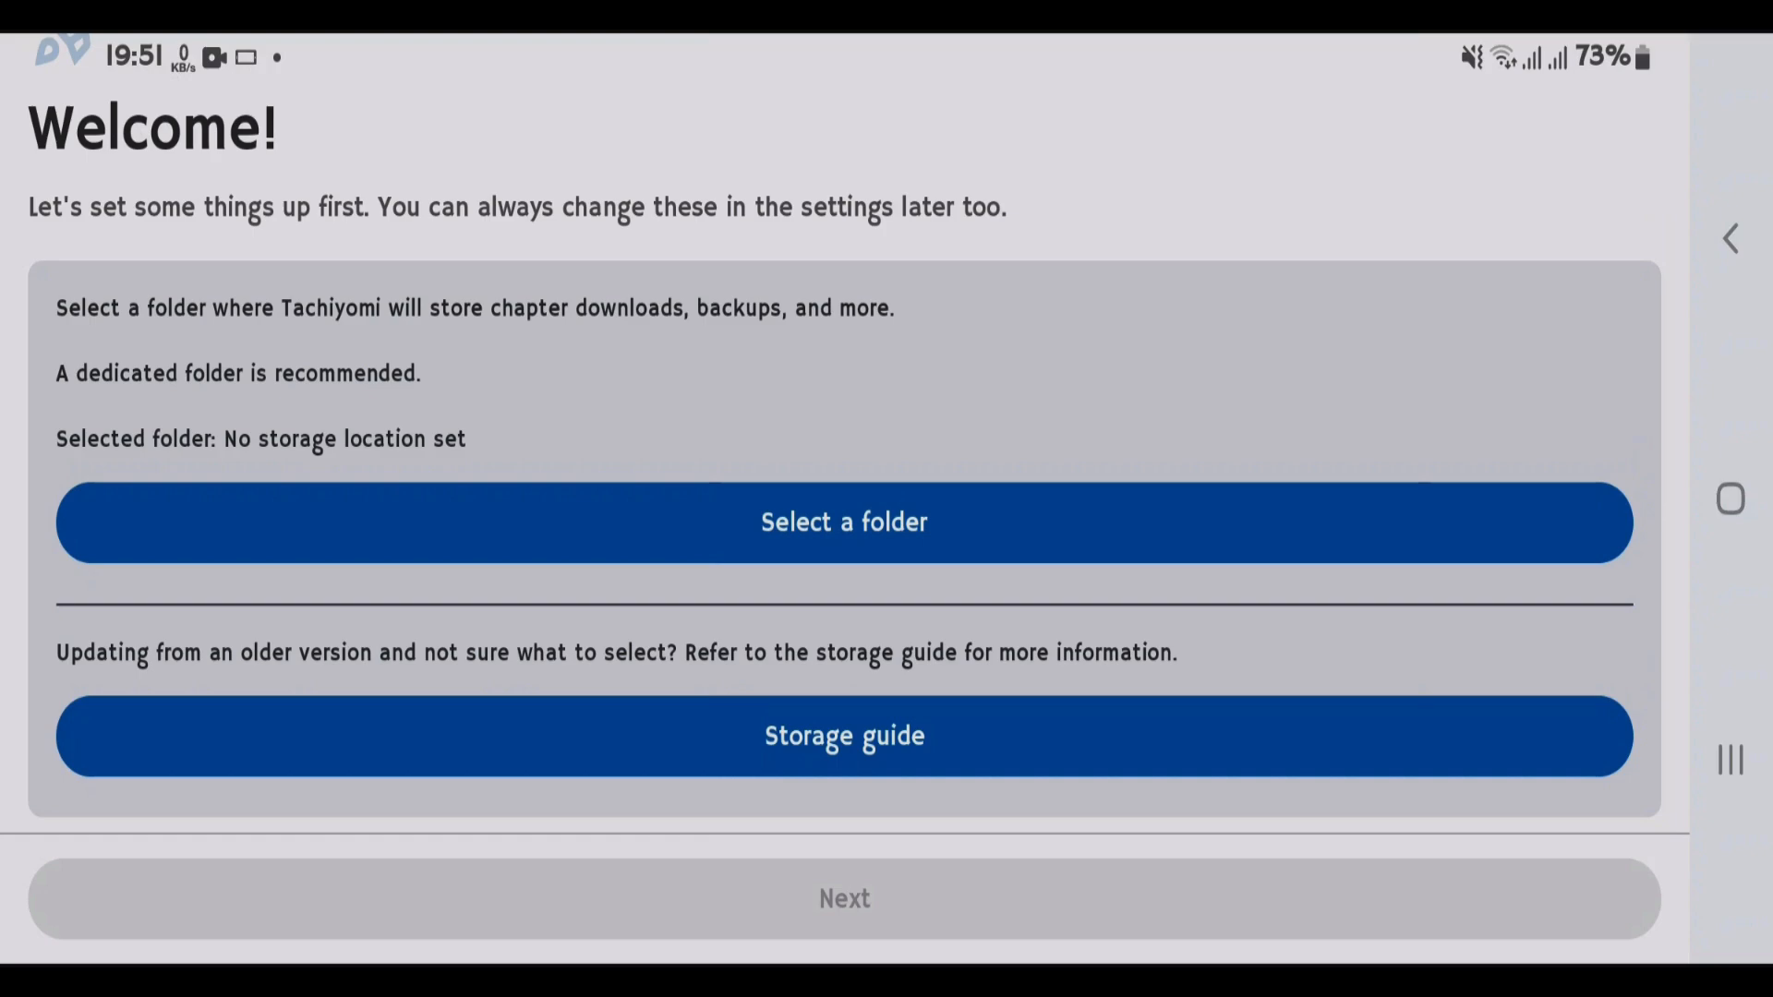
Choose Download/Tachiyomi/downloads as the storage folder and allow access to it.
left_click(844, 521)
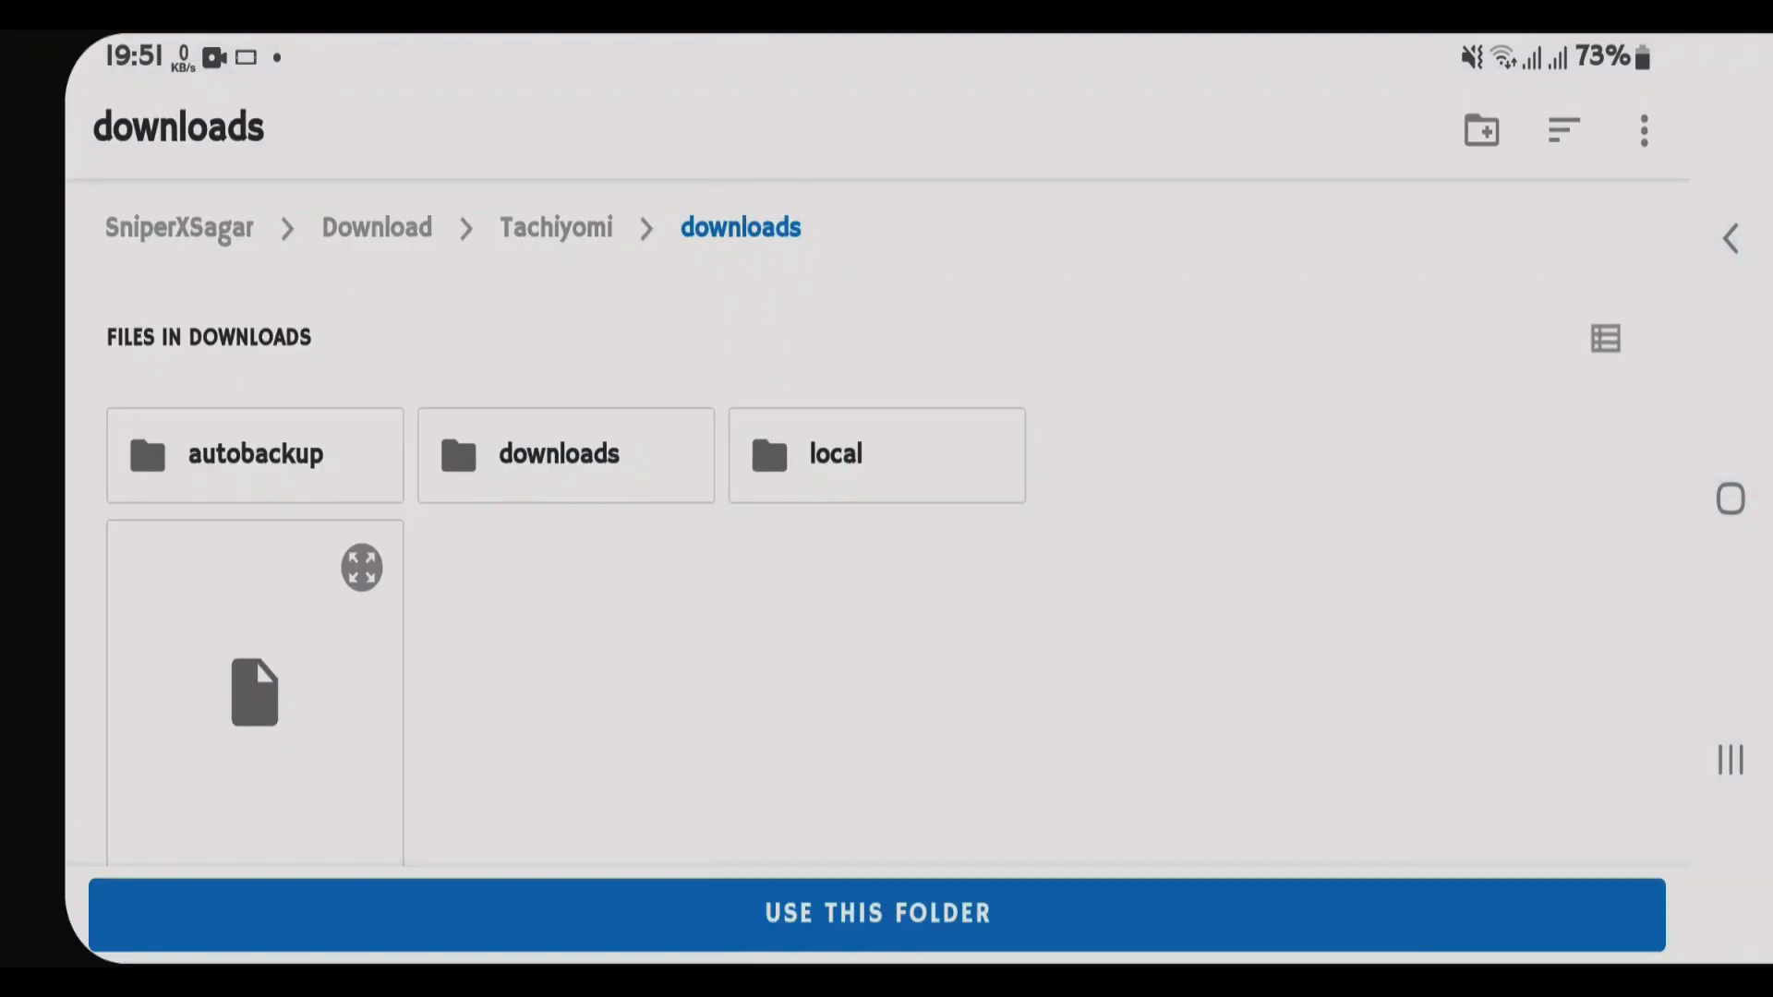
left_click(875, 914)
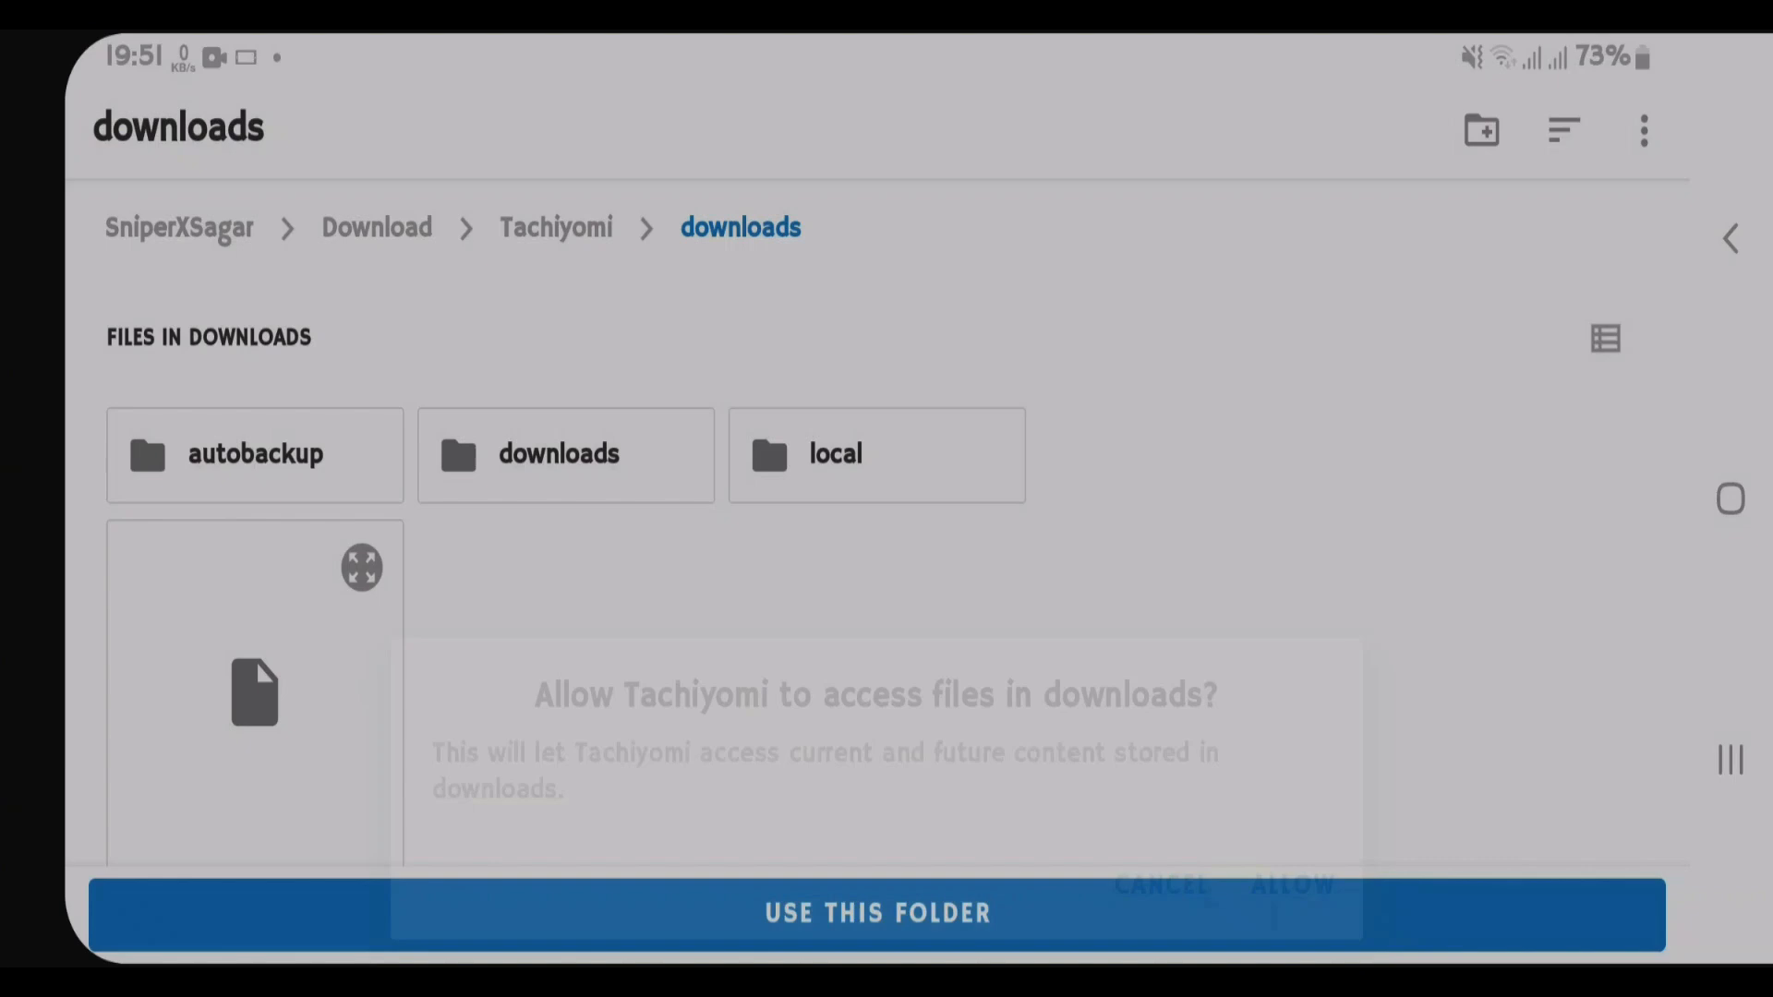
left_click(875, 914)
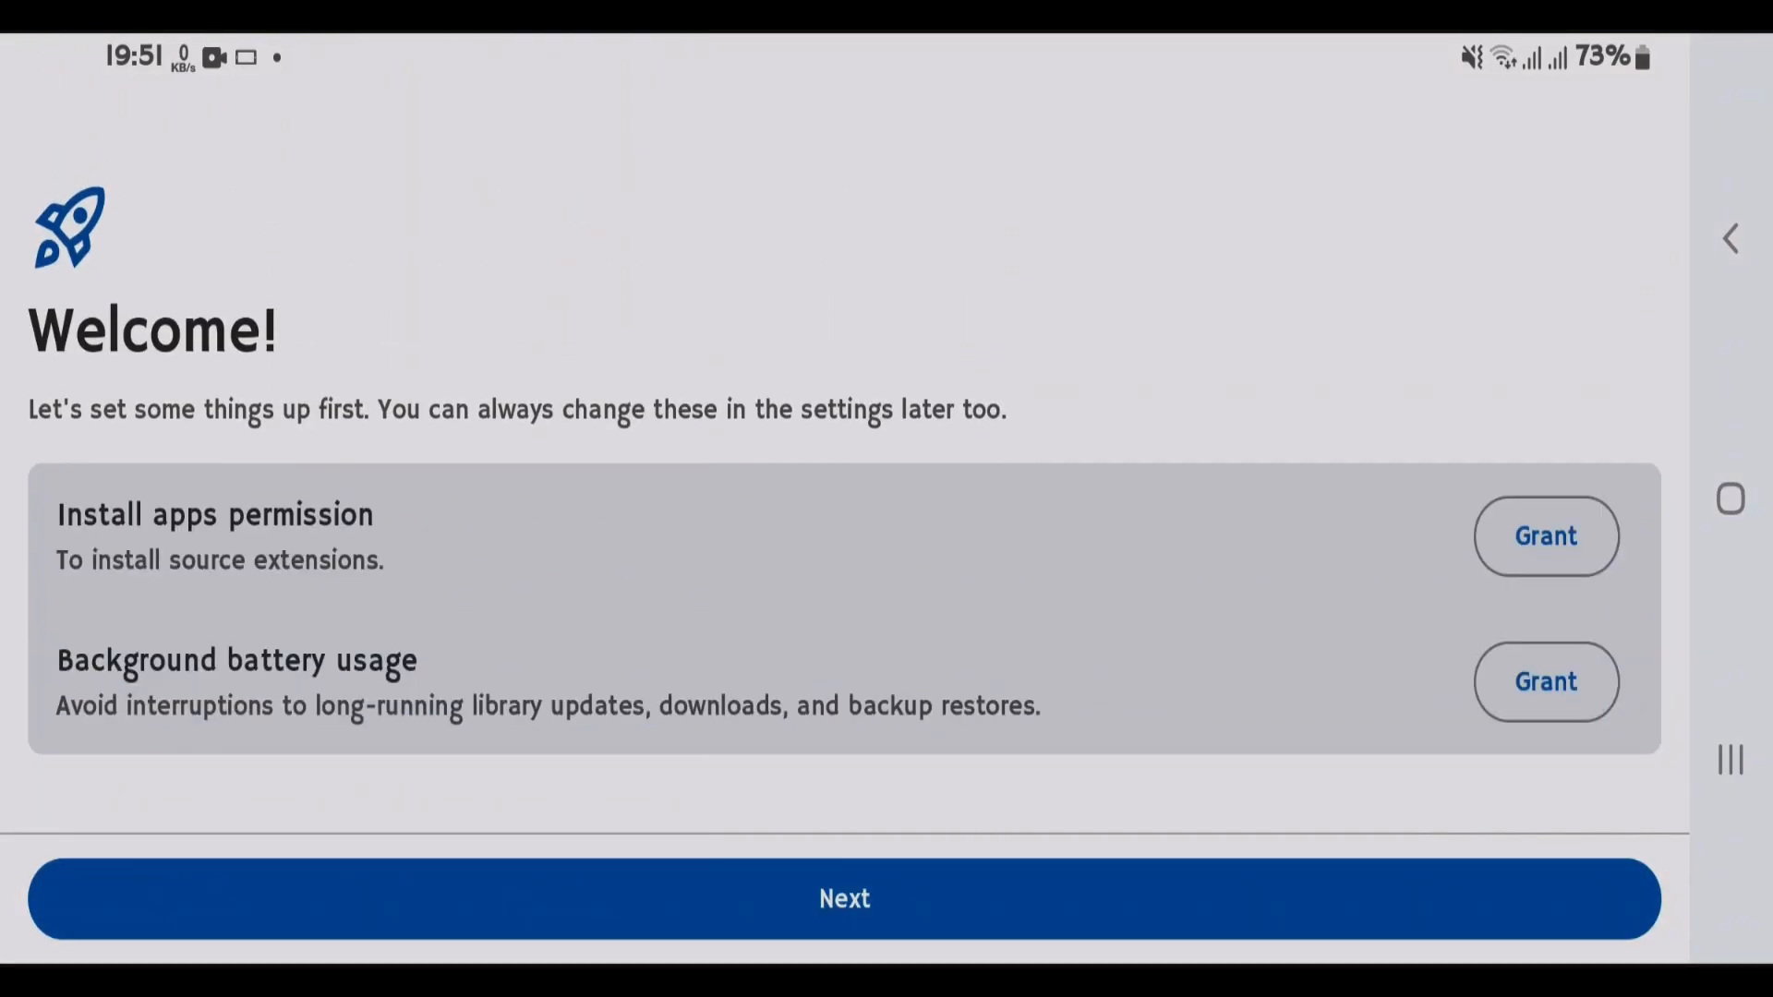
Grant the Install apps permission, then finish setup to reach the empty Library.
left_click(1544, 536)
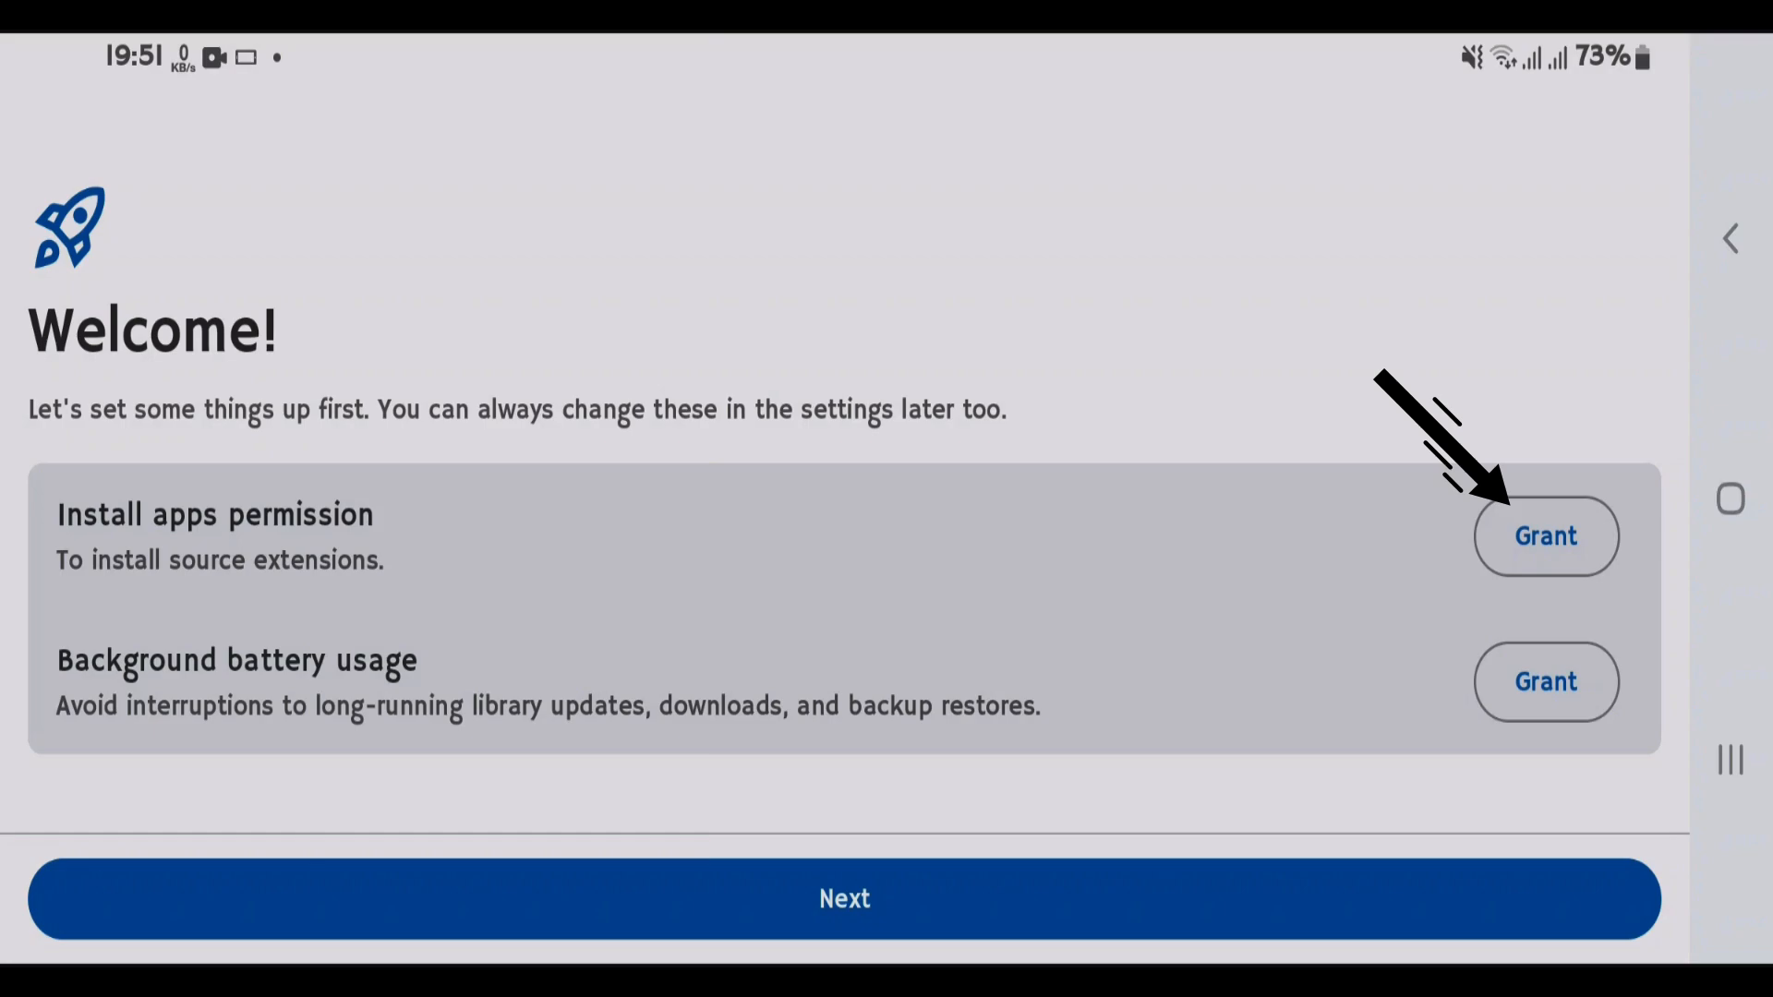
left_click(1544, 536)
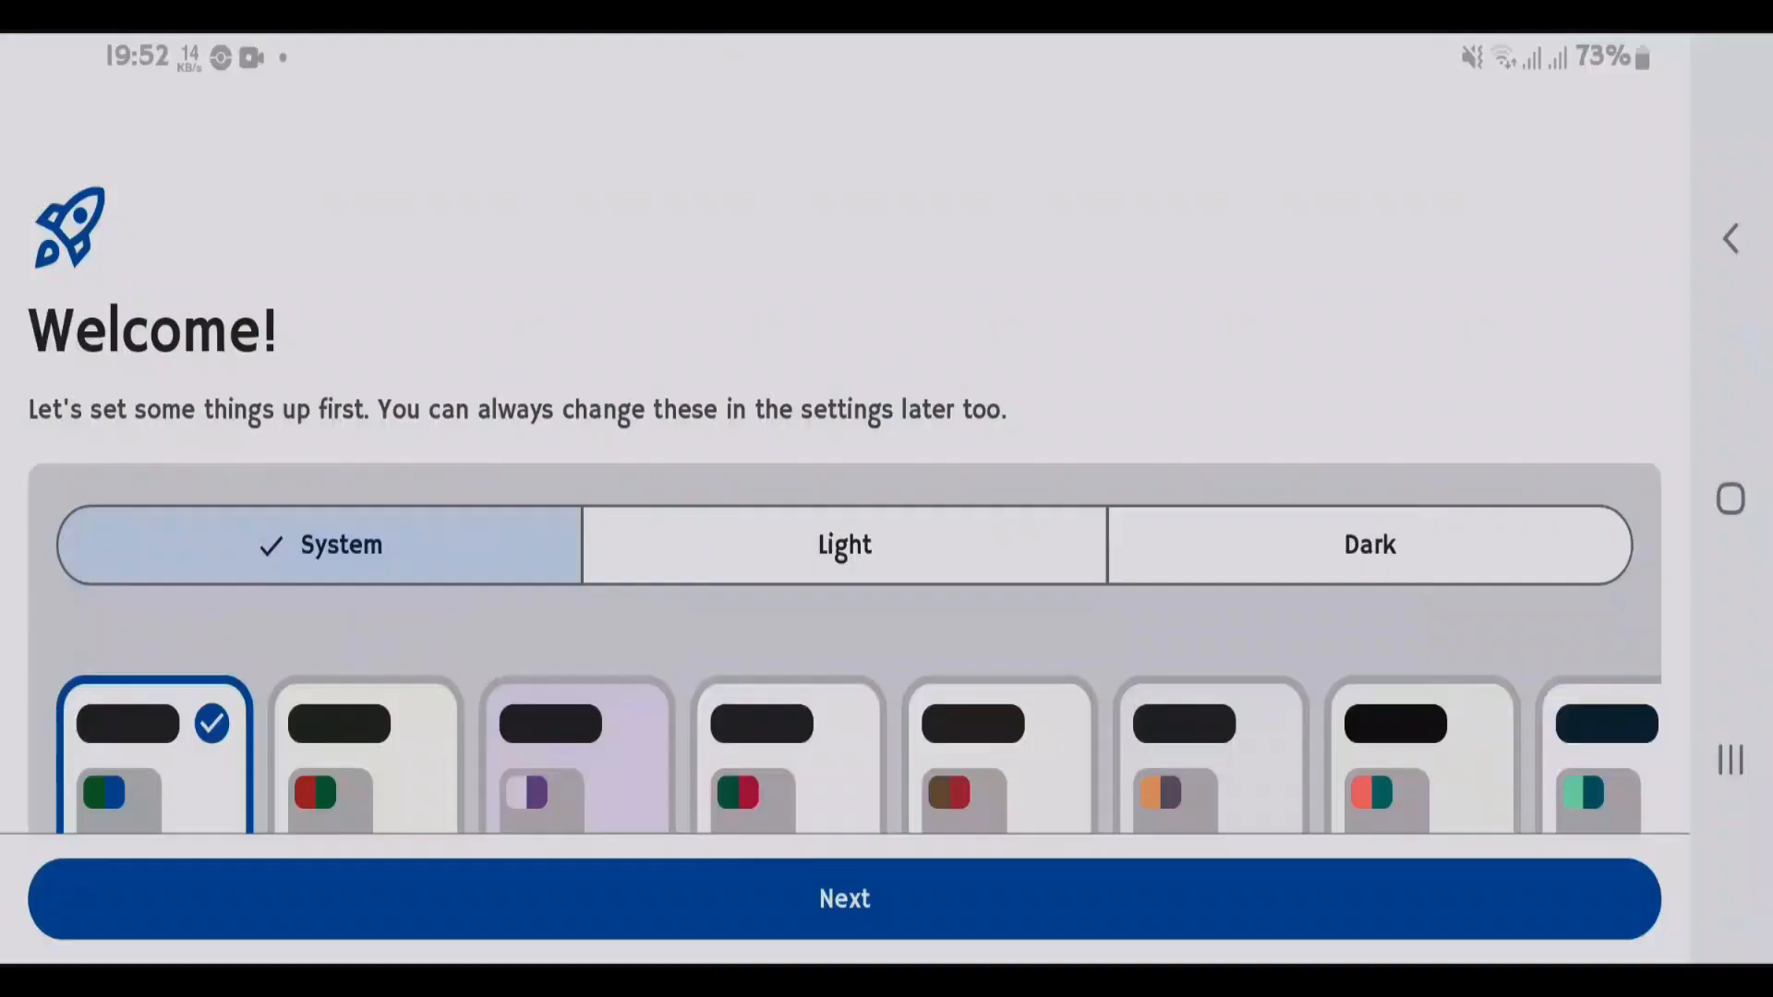
left_click(844, 897)
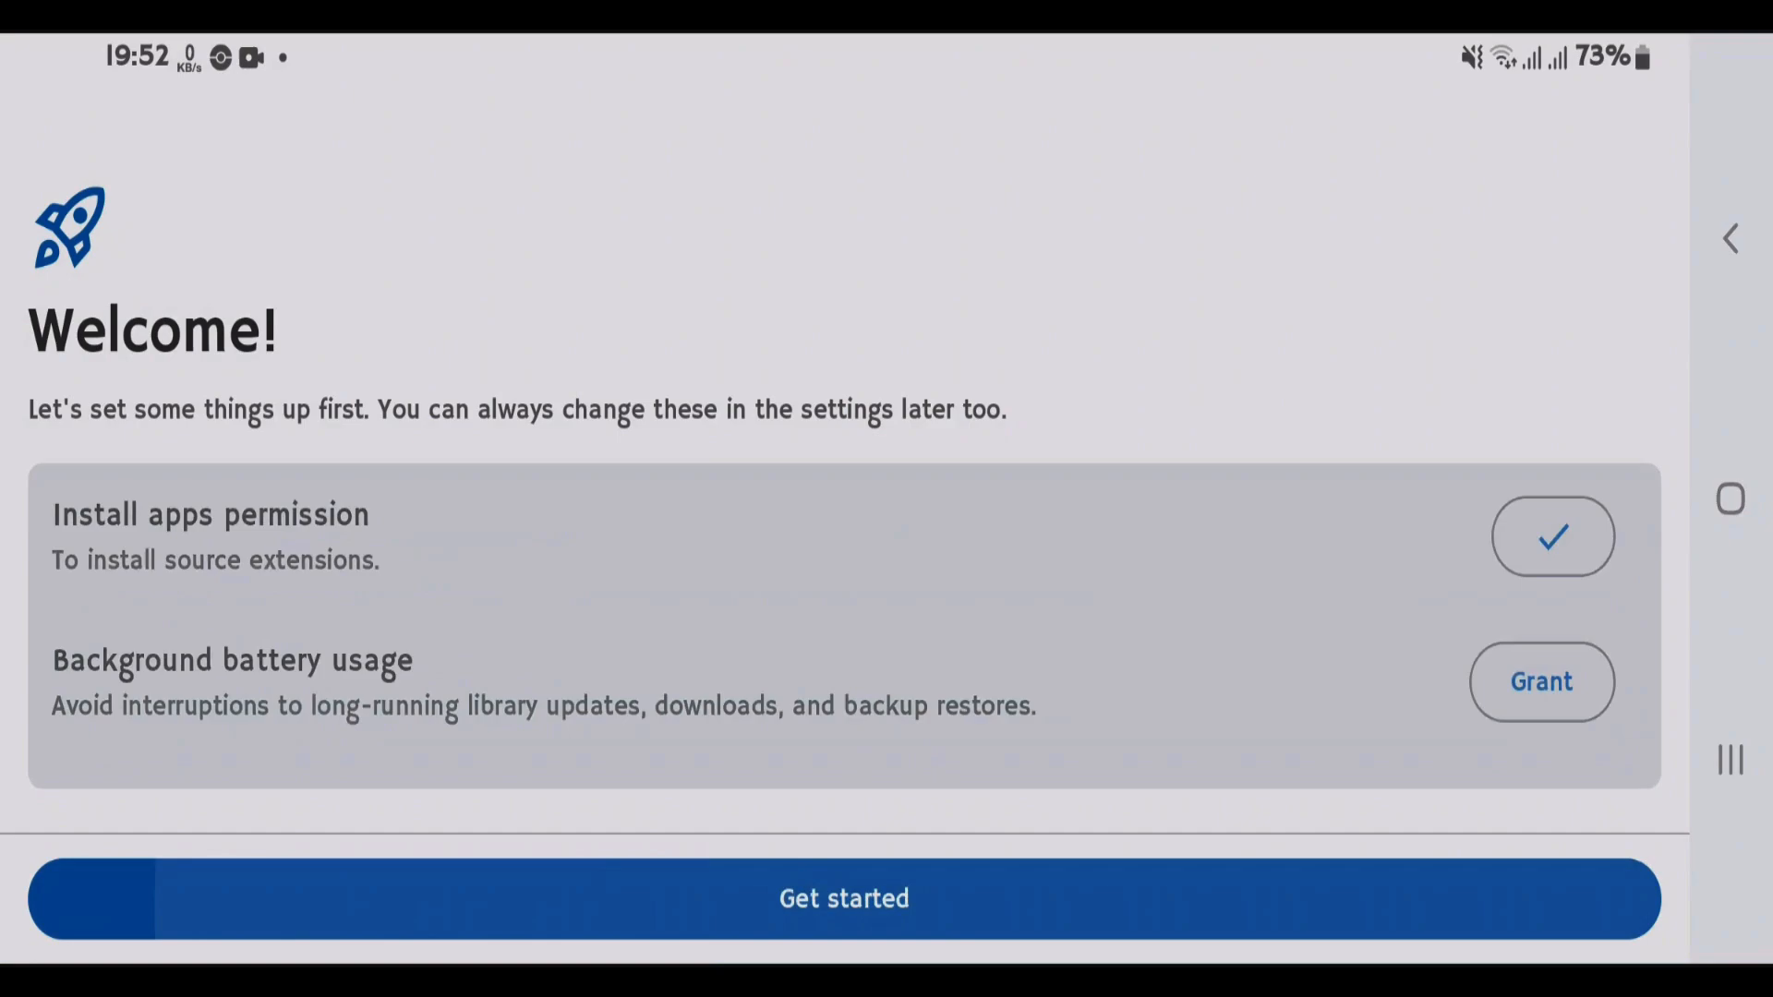
left_click(843, 897)
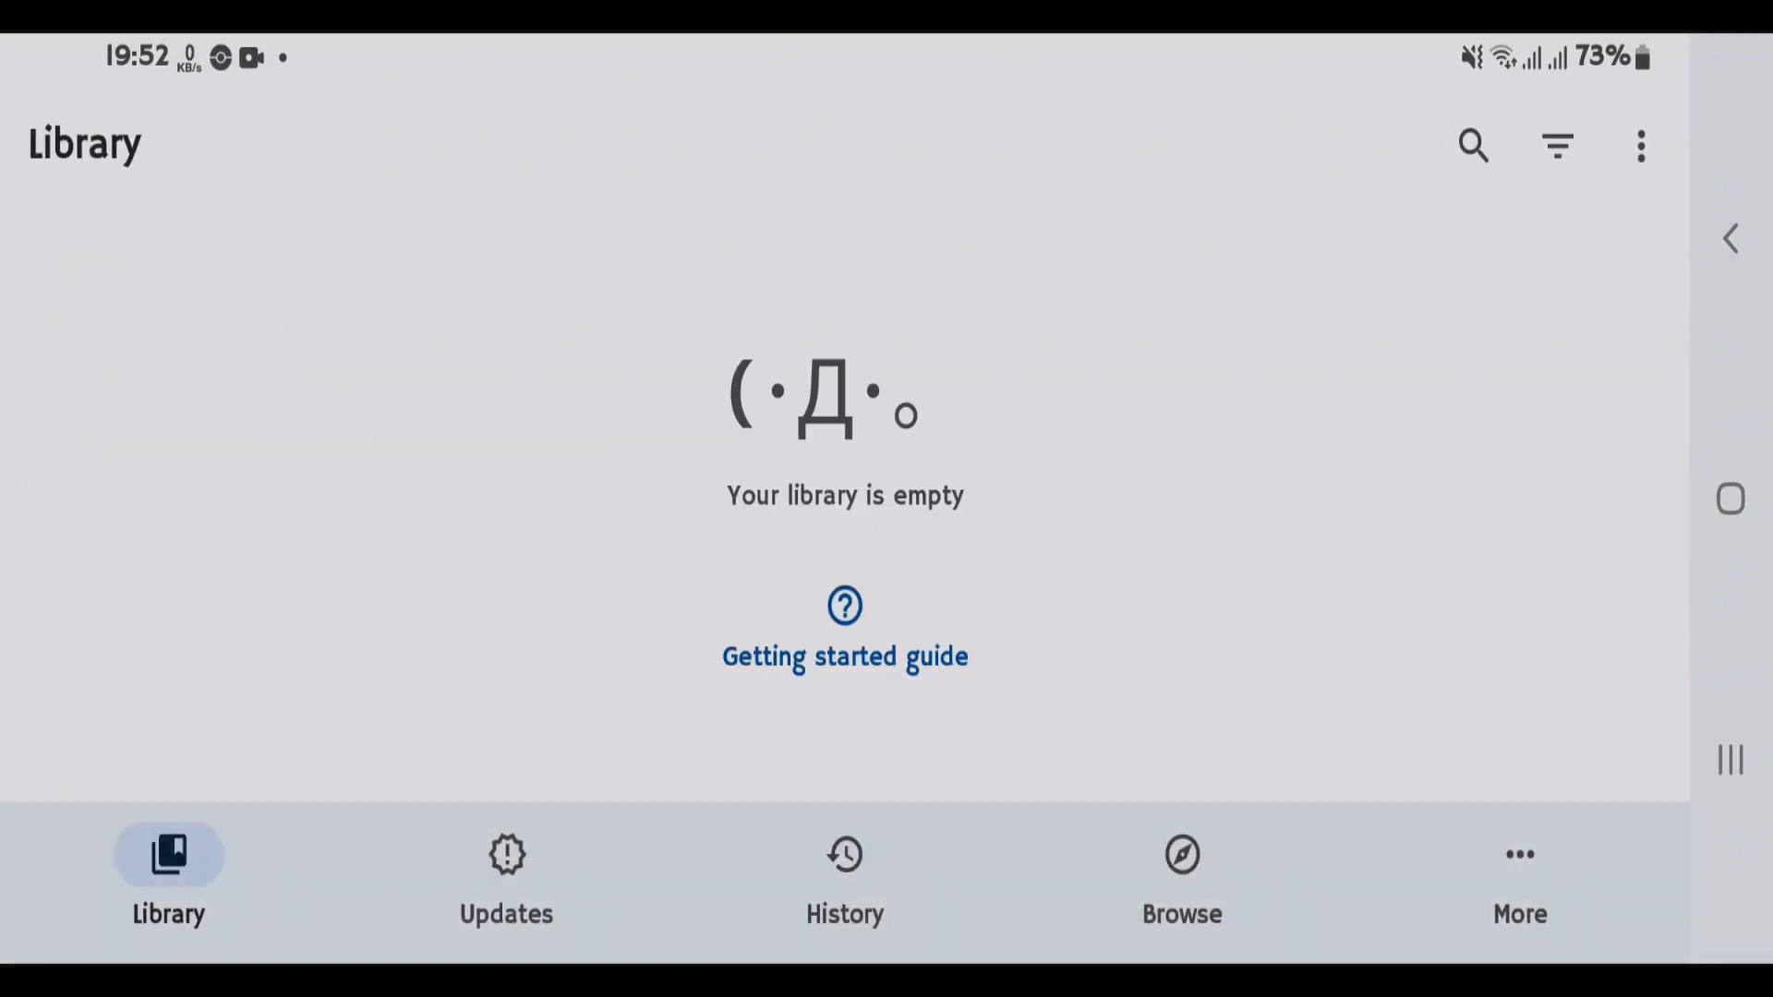
Go through More > Settings > Browse to the empty Extension repos list.
left_click(1519, 875)
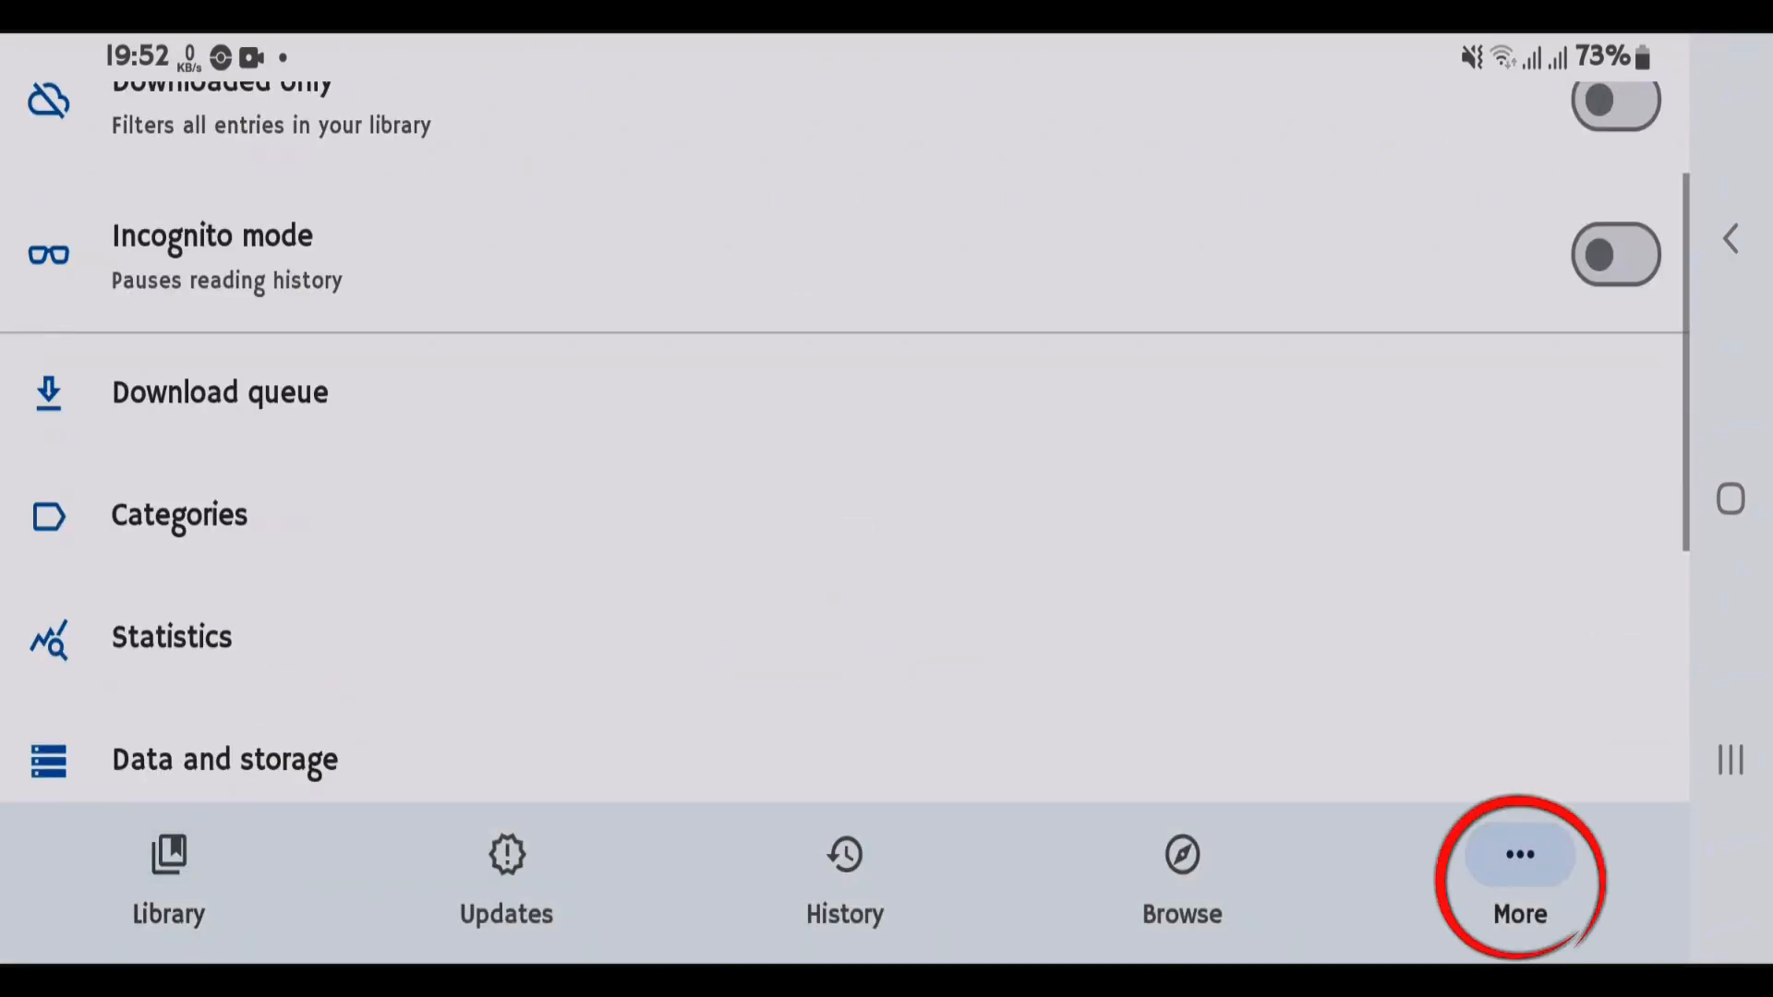
left_click(1520, 882)
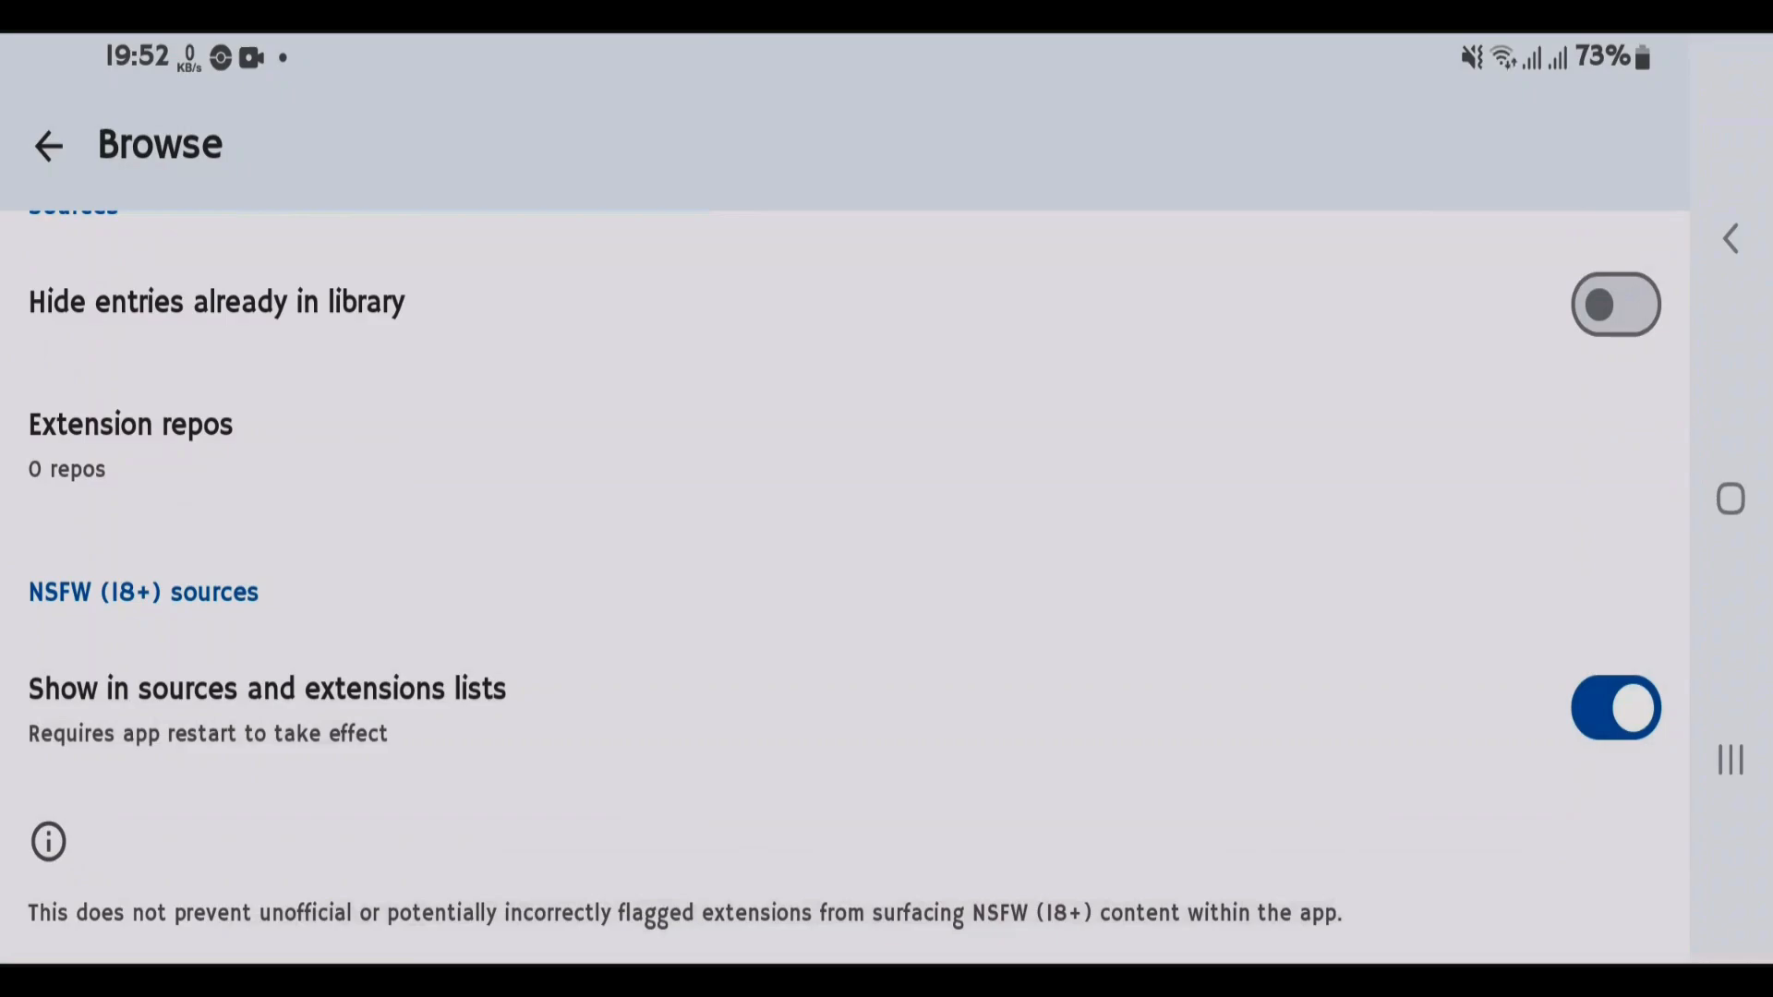
left_click(1614, 707)
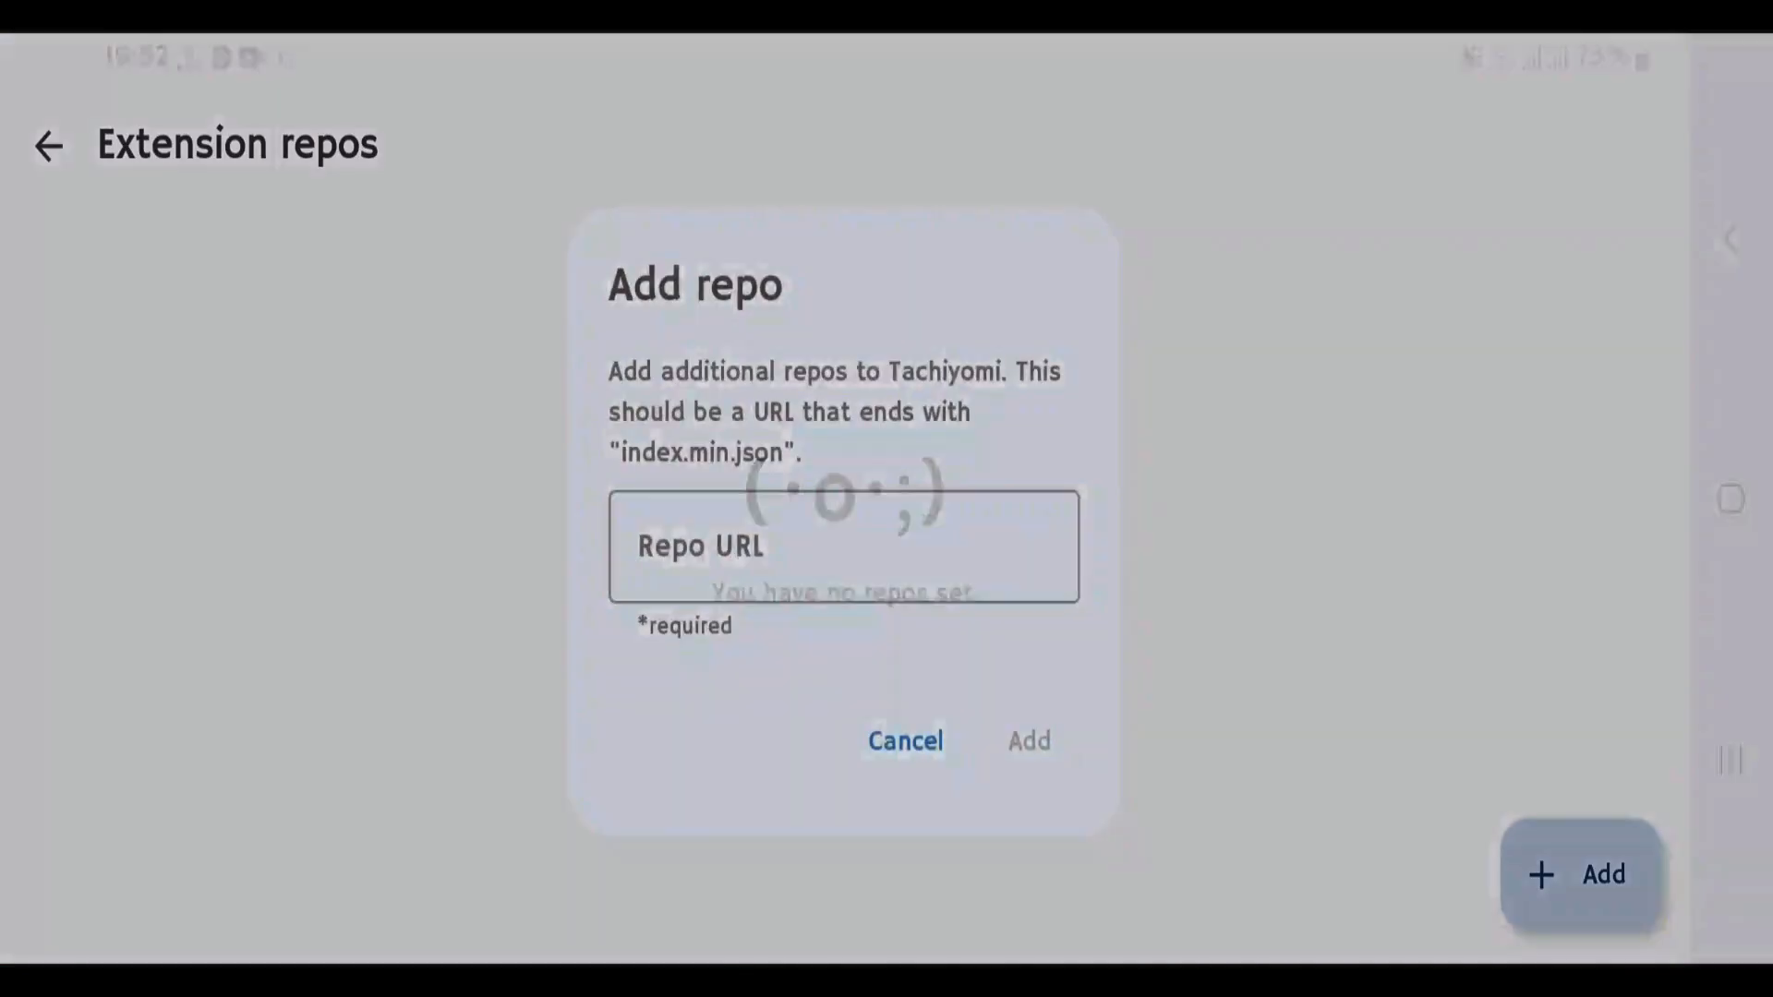
Start adding a repo and focus the empty Repo URL field.
left_click(842, 546)
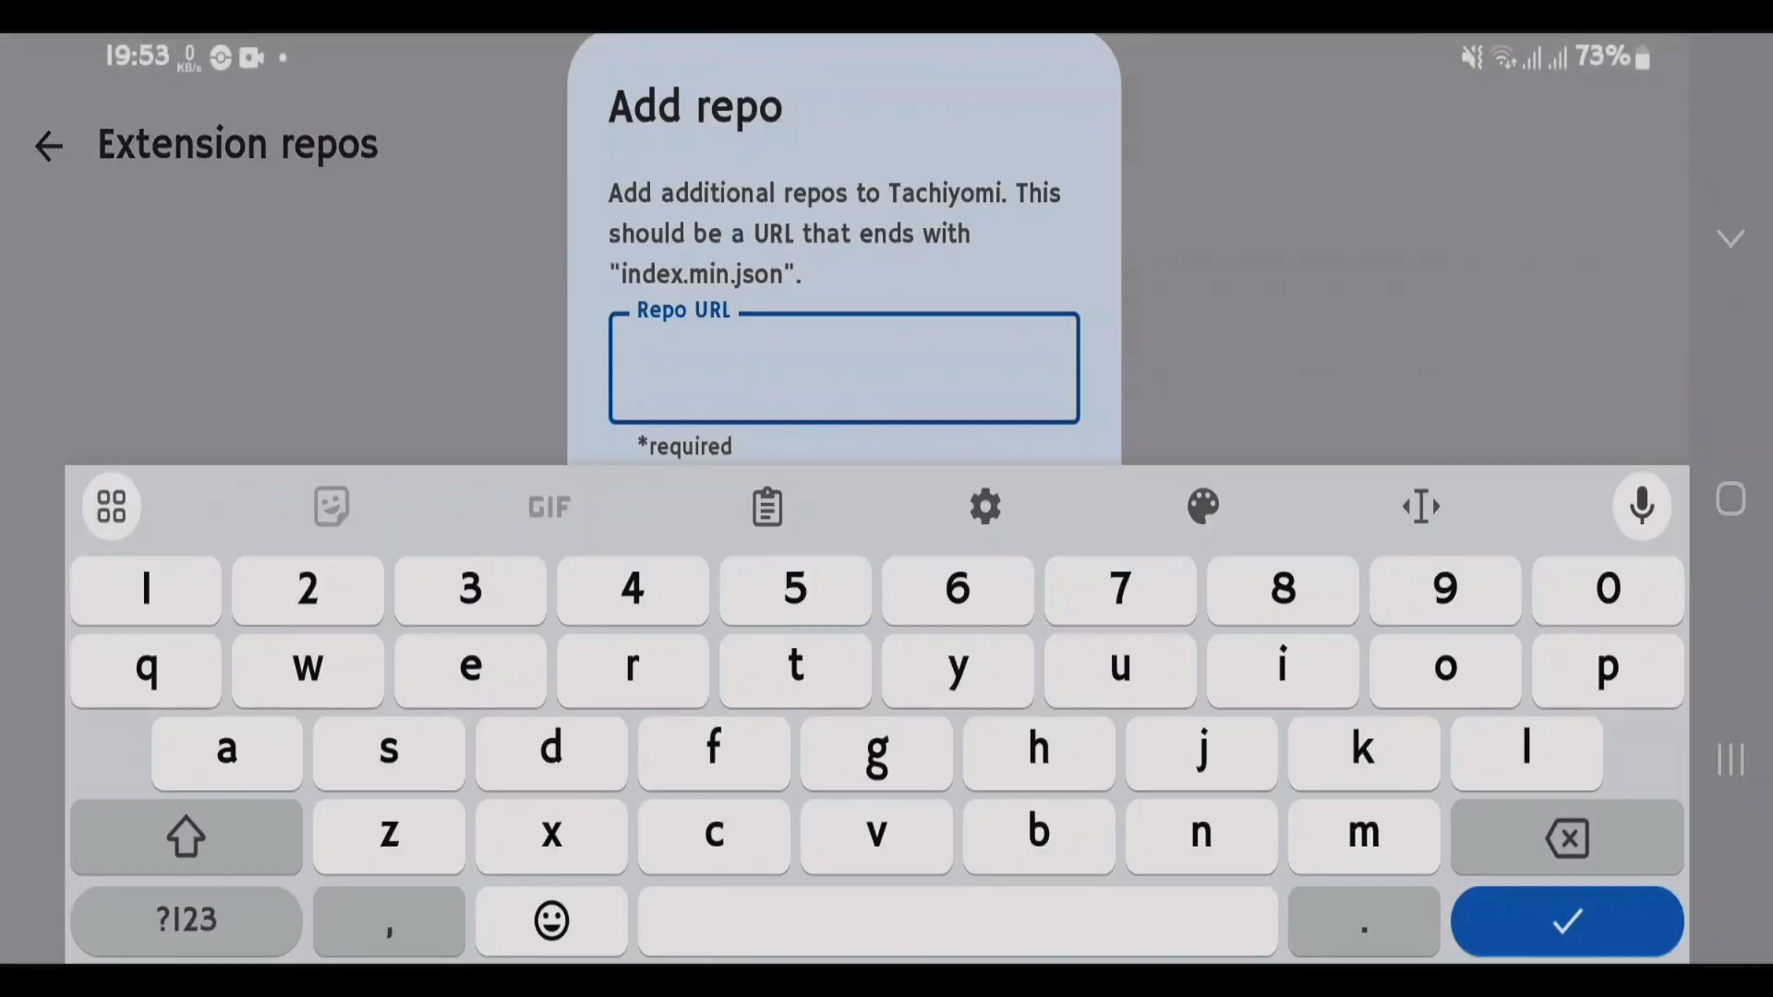
left_click(842, 367)
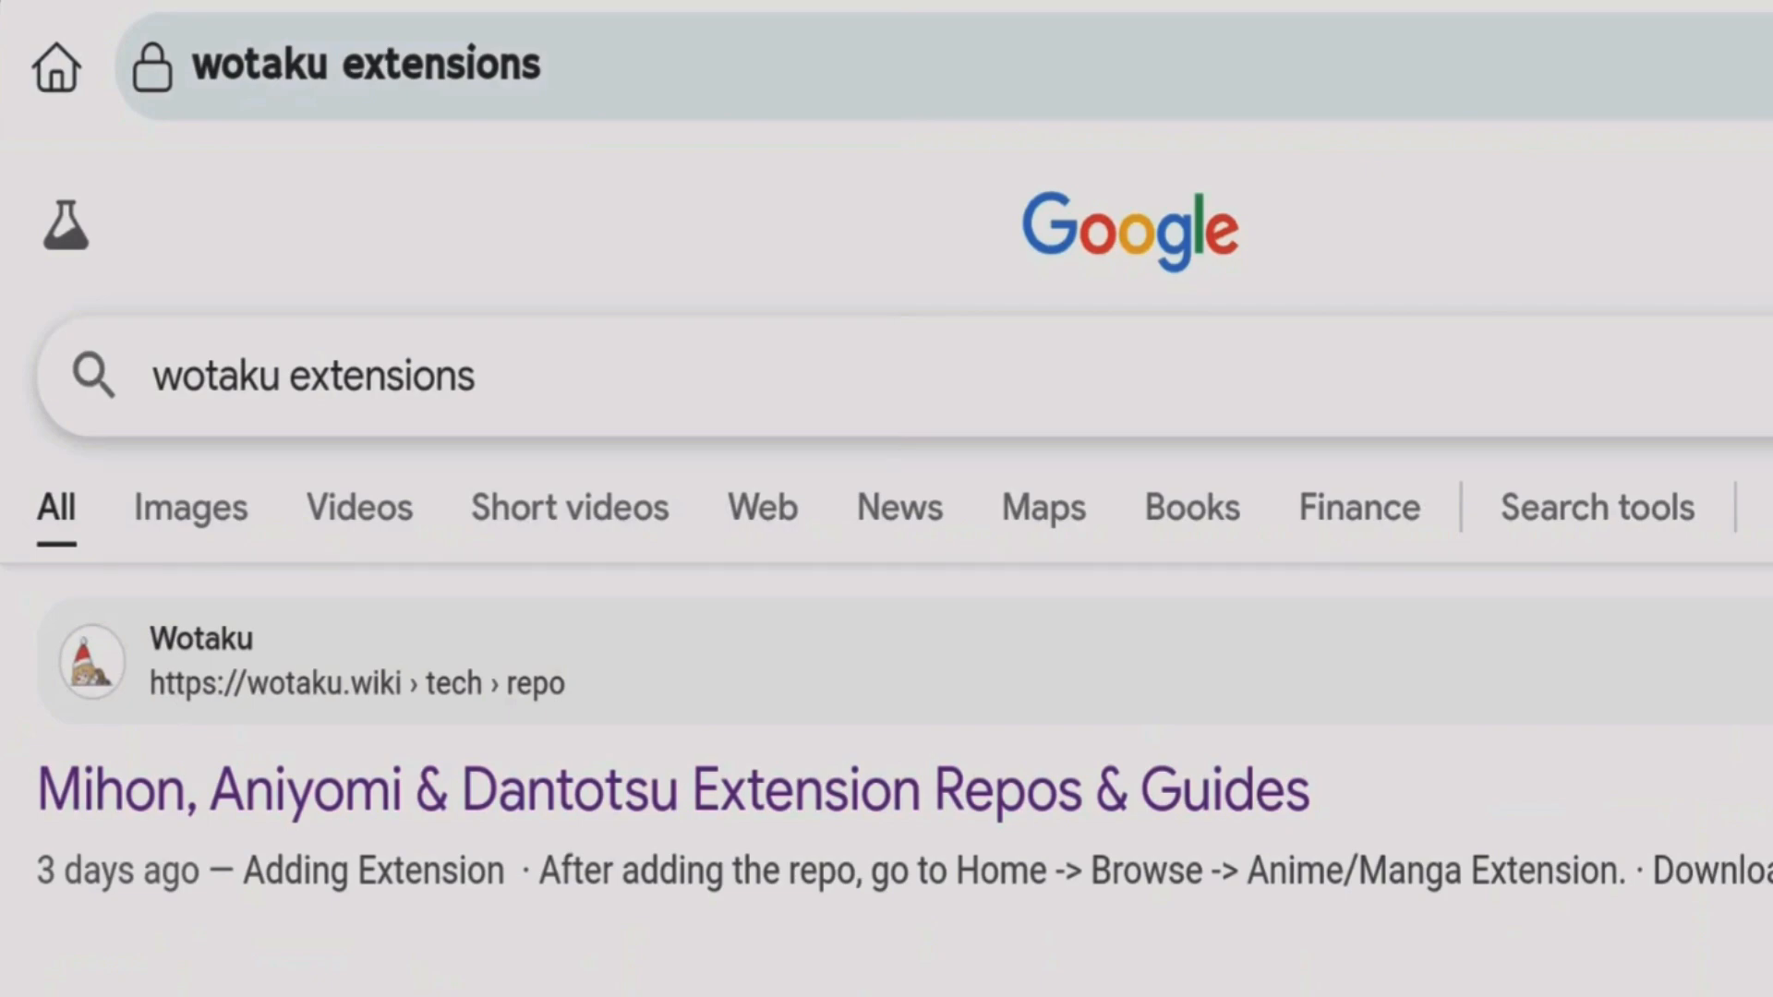
Copy the Keiyoushi repo URL from the Wotaku guide and add it as an extension repo.
left_click(673, 788)
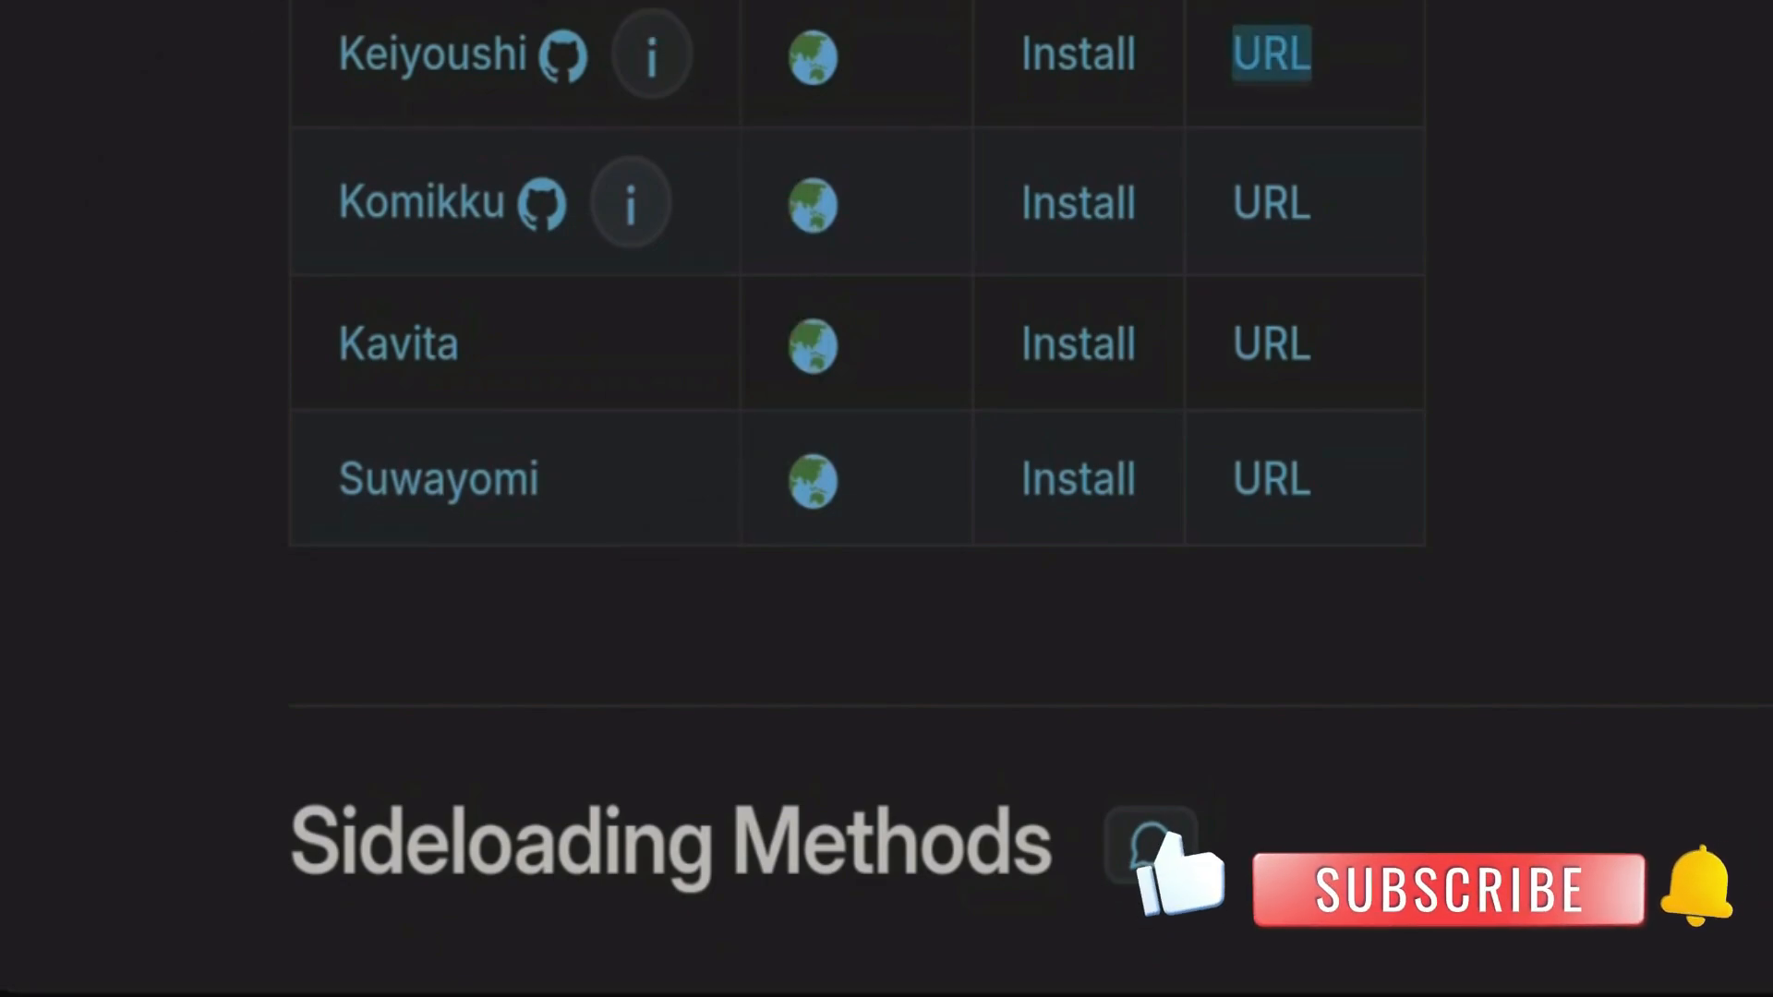
right_click(1270, 52)
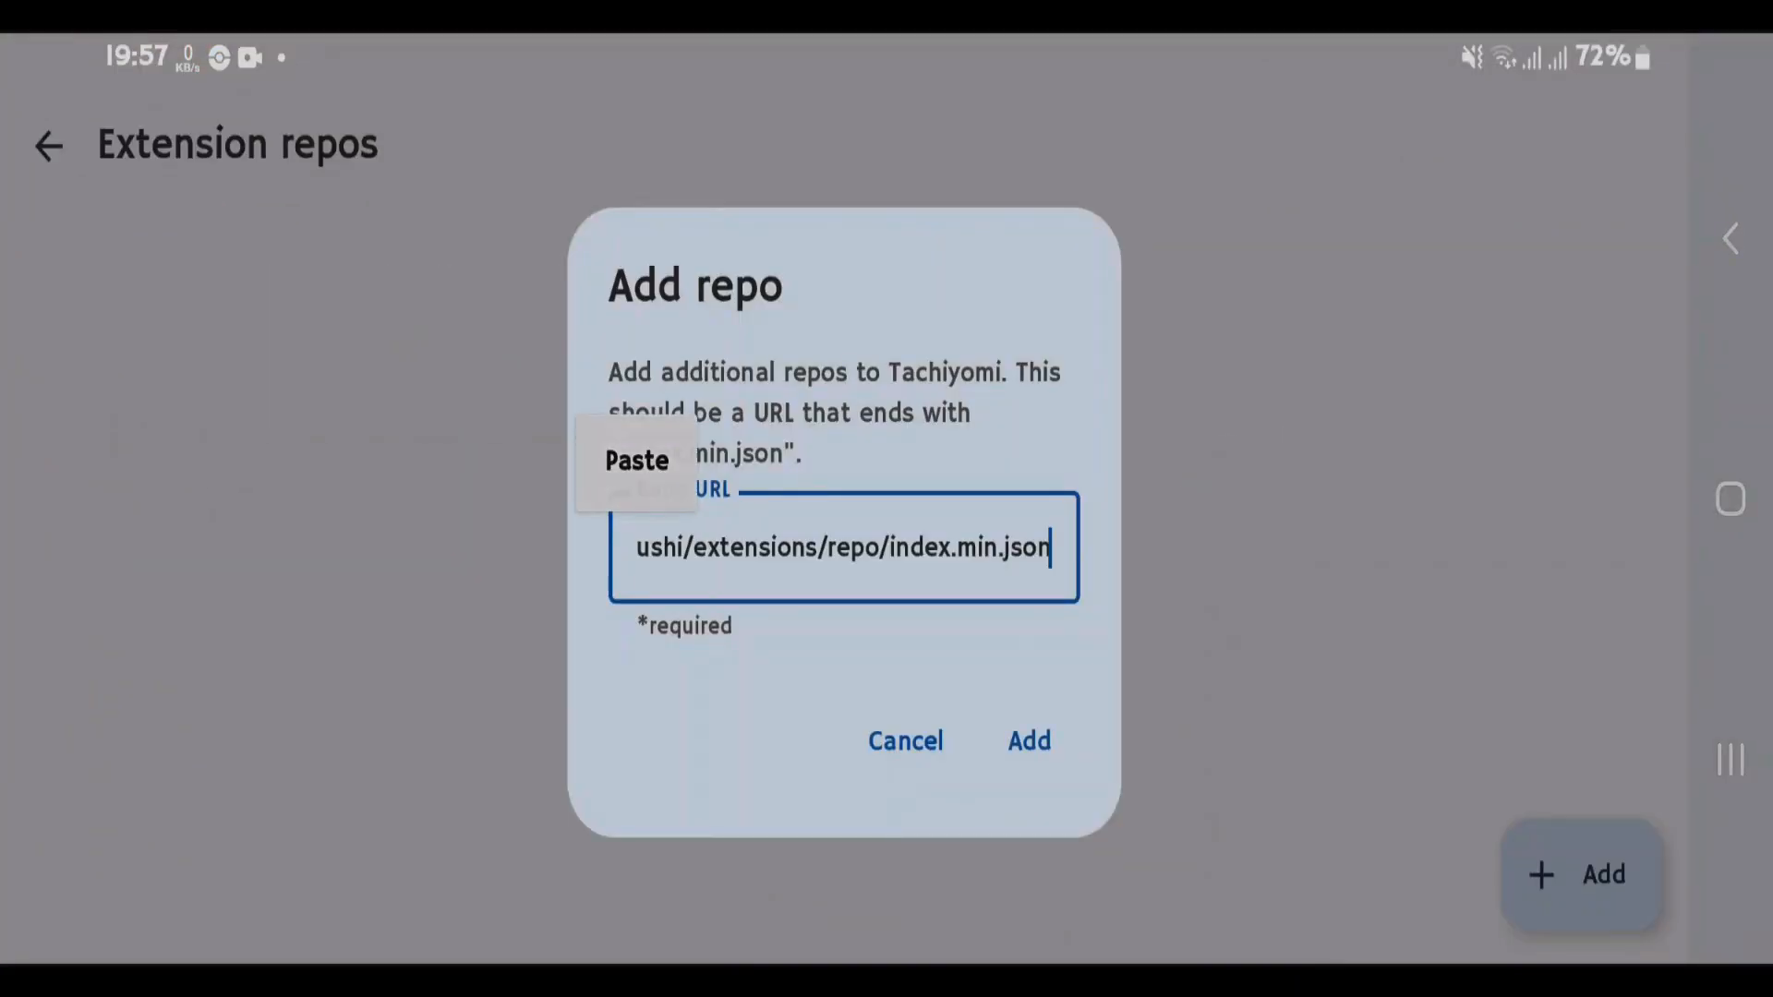
left_click(1025, 740)
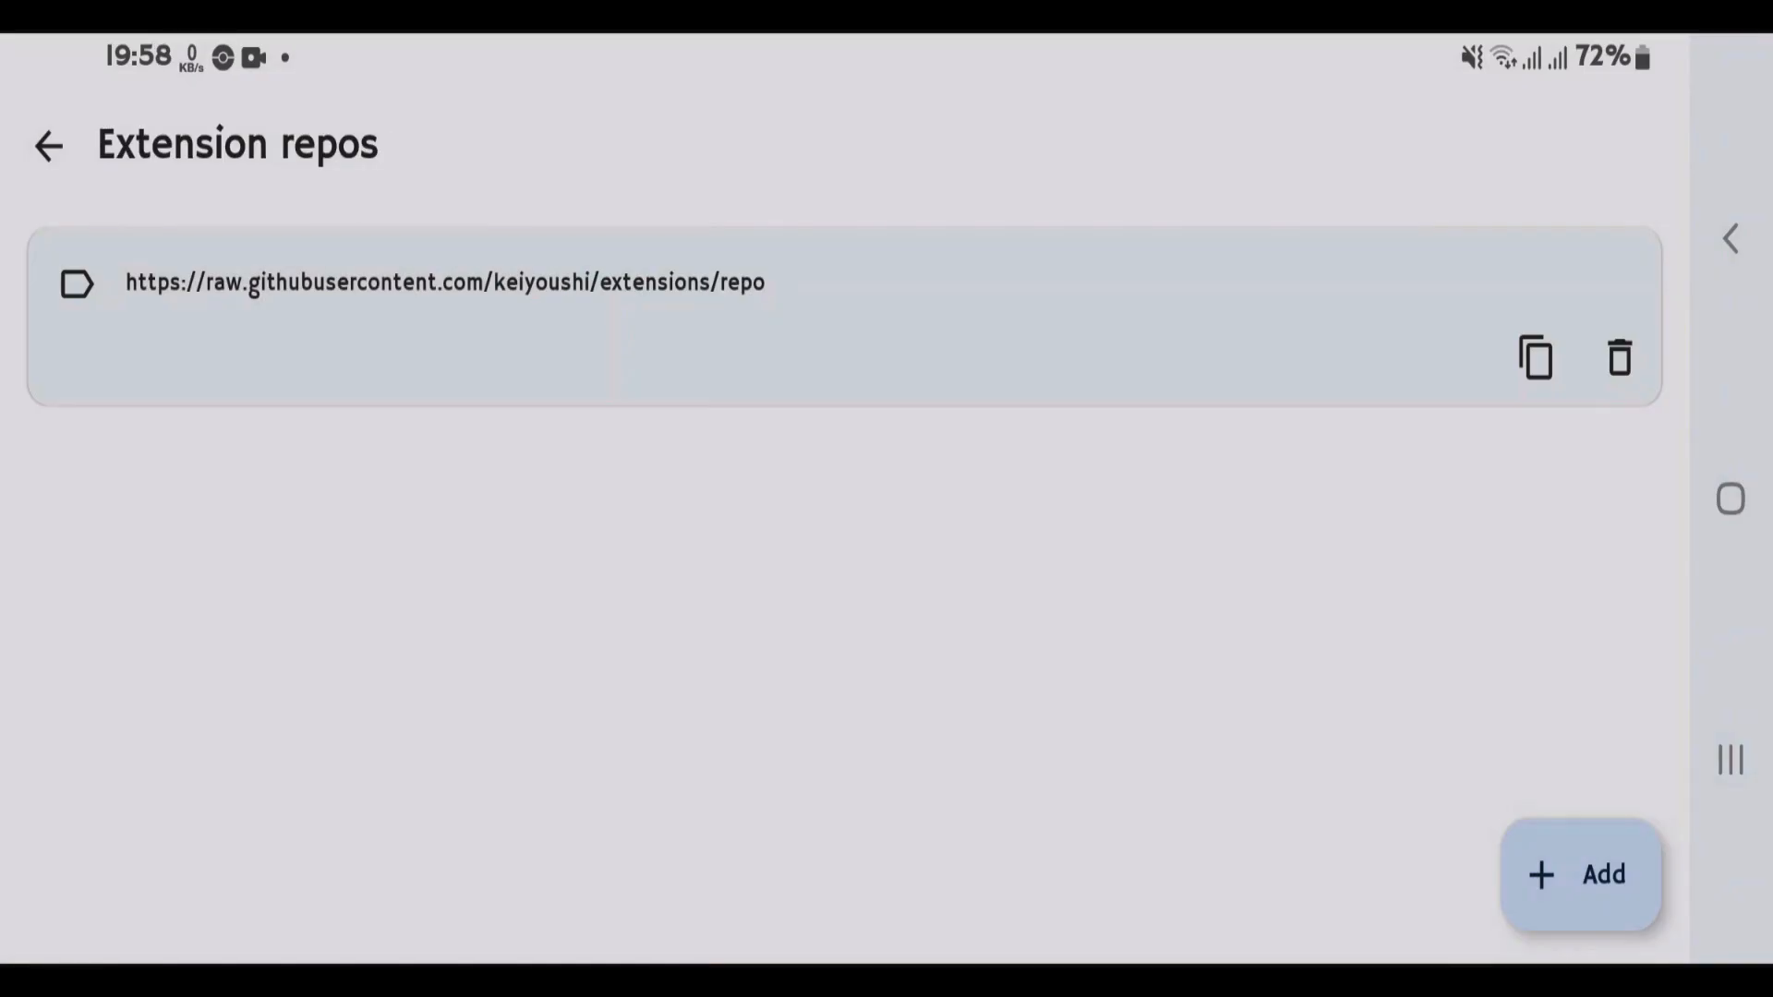
left_click(48, 148)
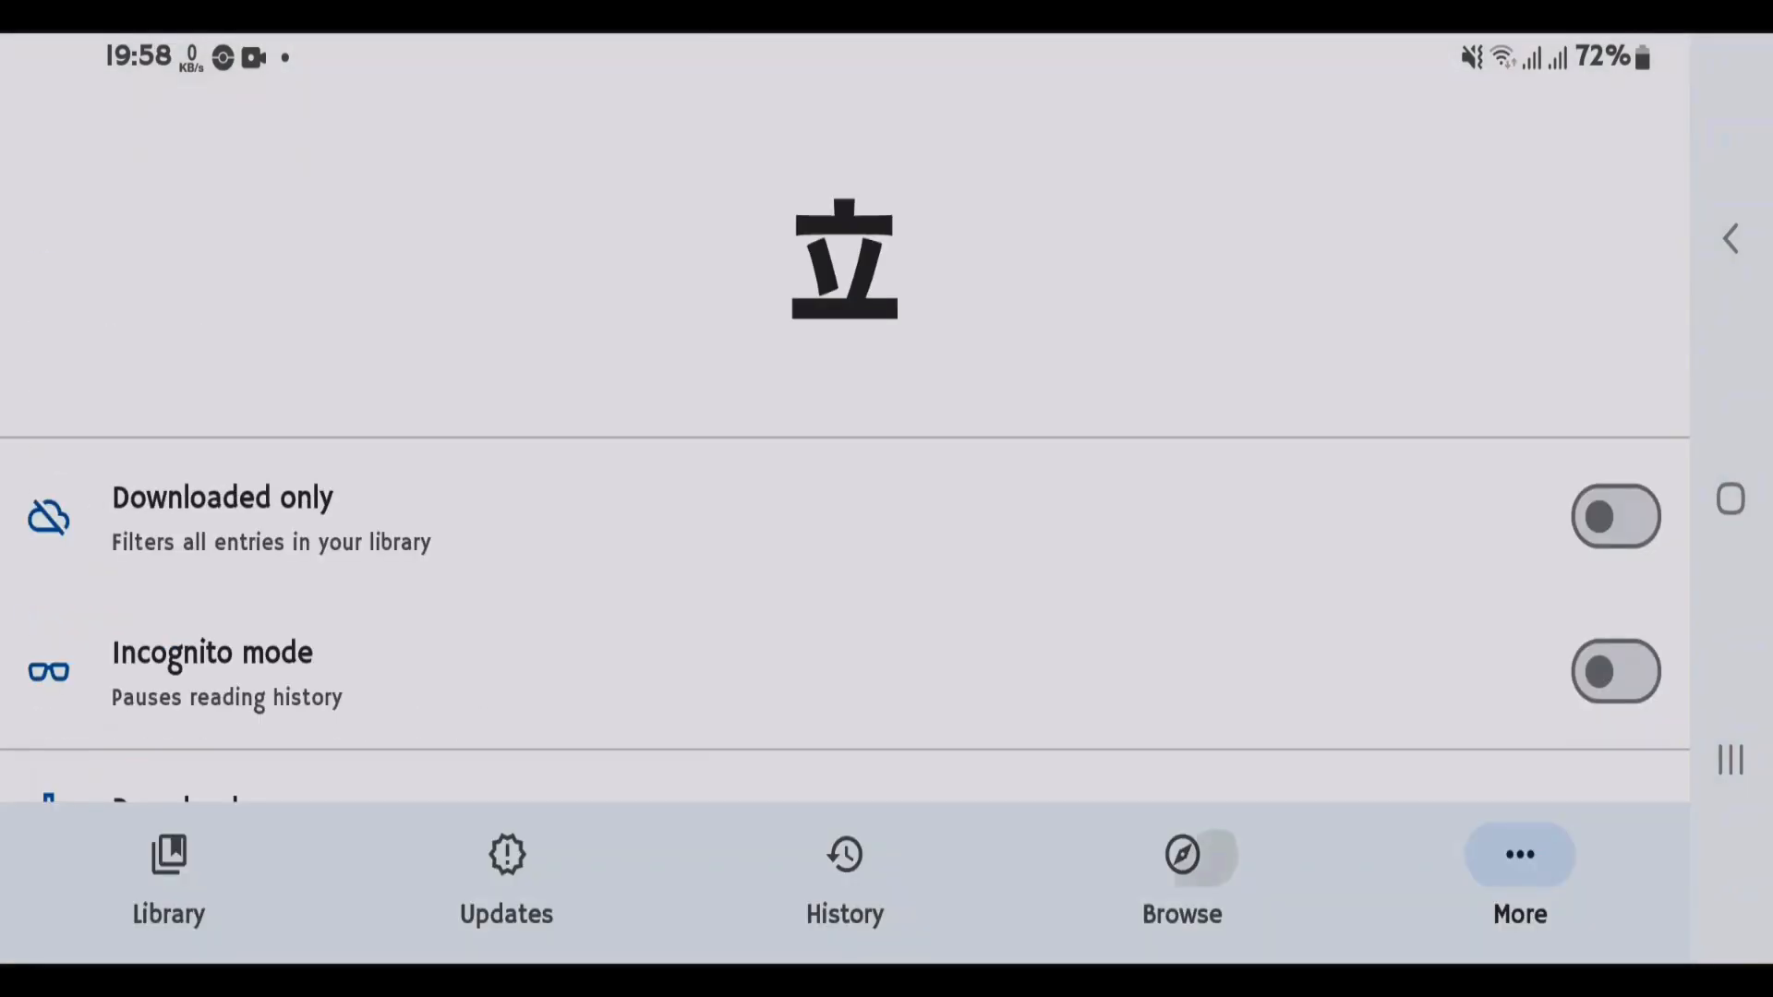
Review the Keiyoushi extensions under Browse, then switch to the Sources list.
left_click(1180, 869)
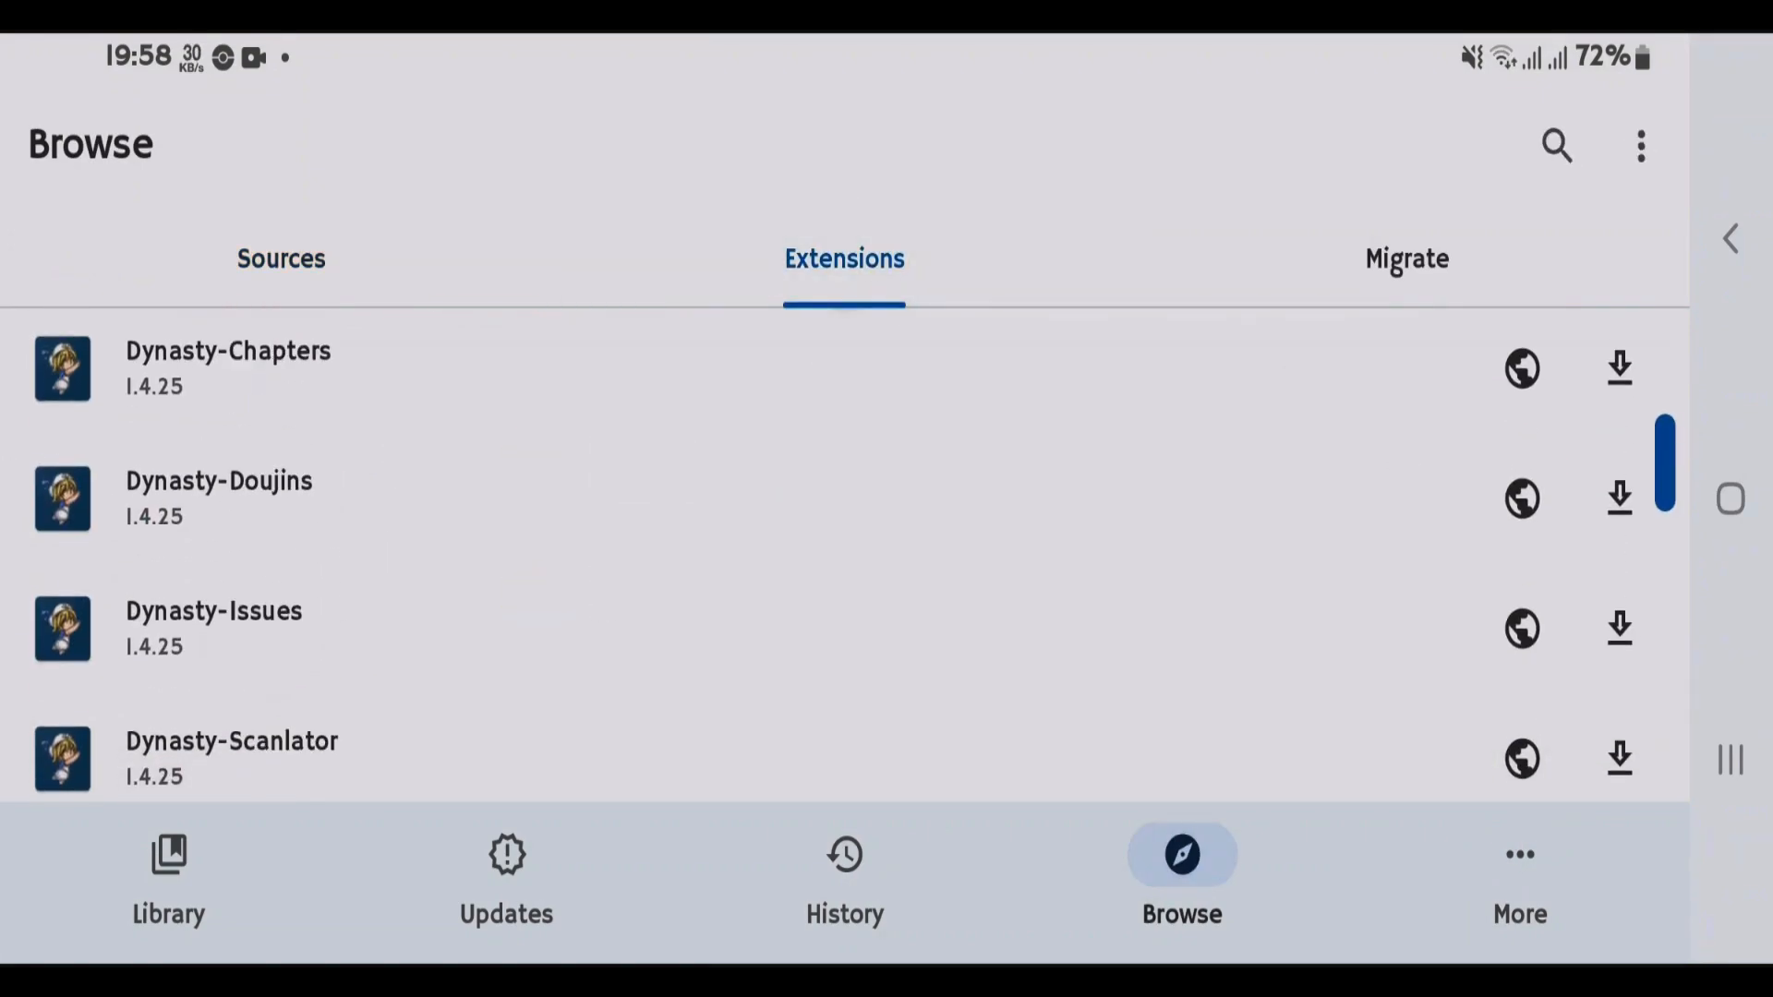
scroll("down", 3)
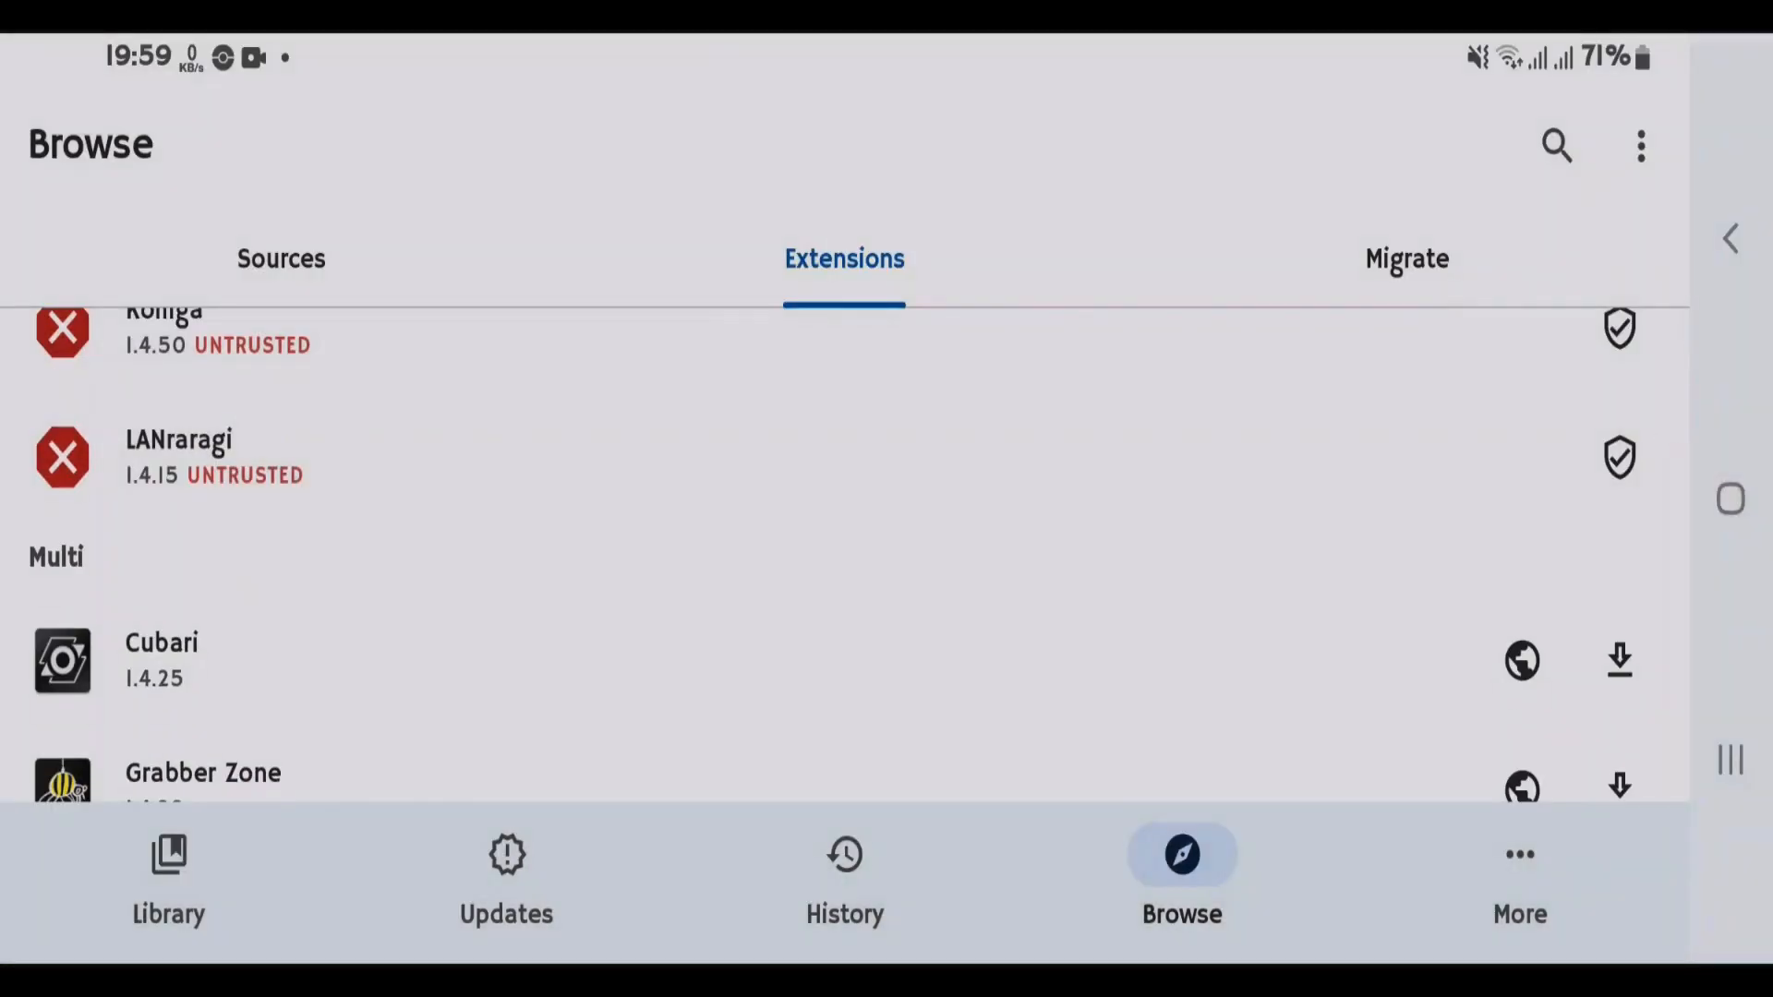
left_click(281, 258)
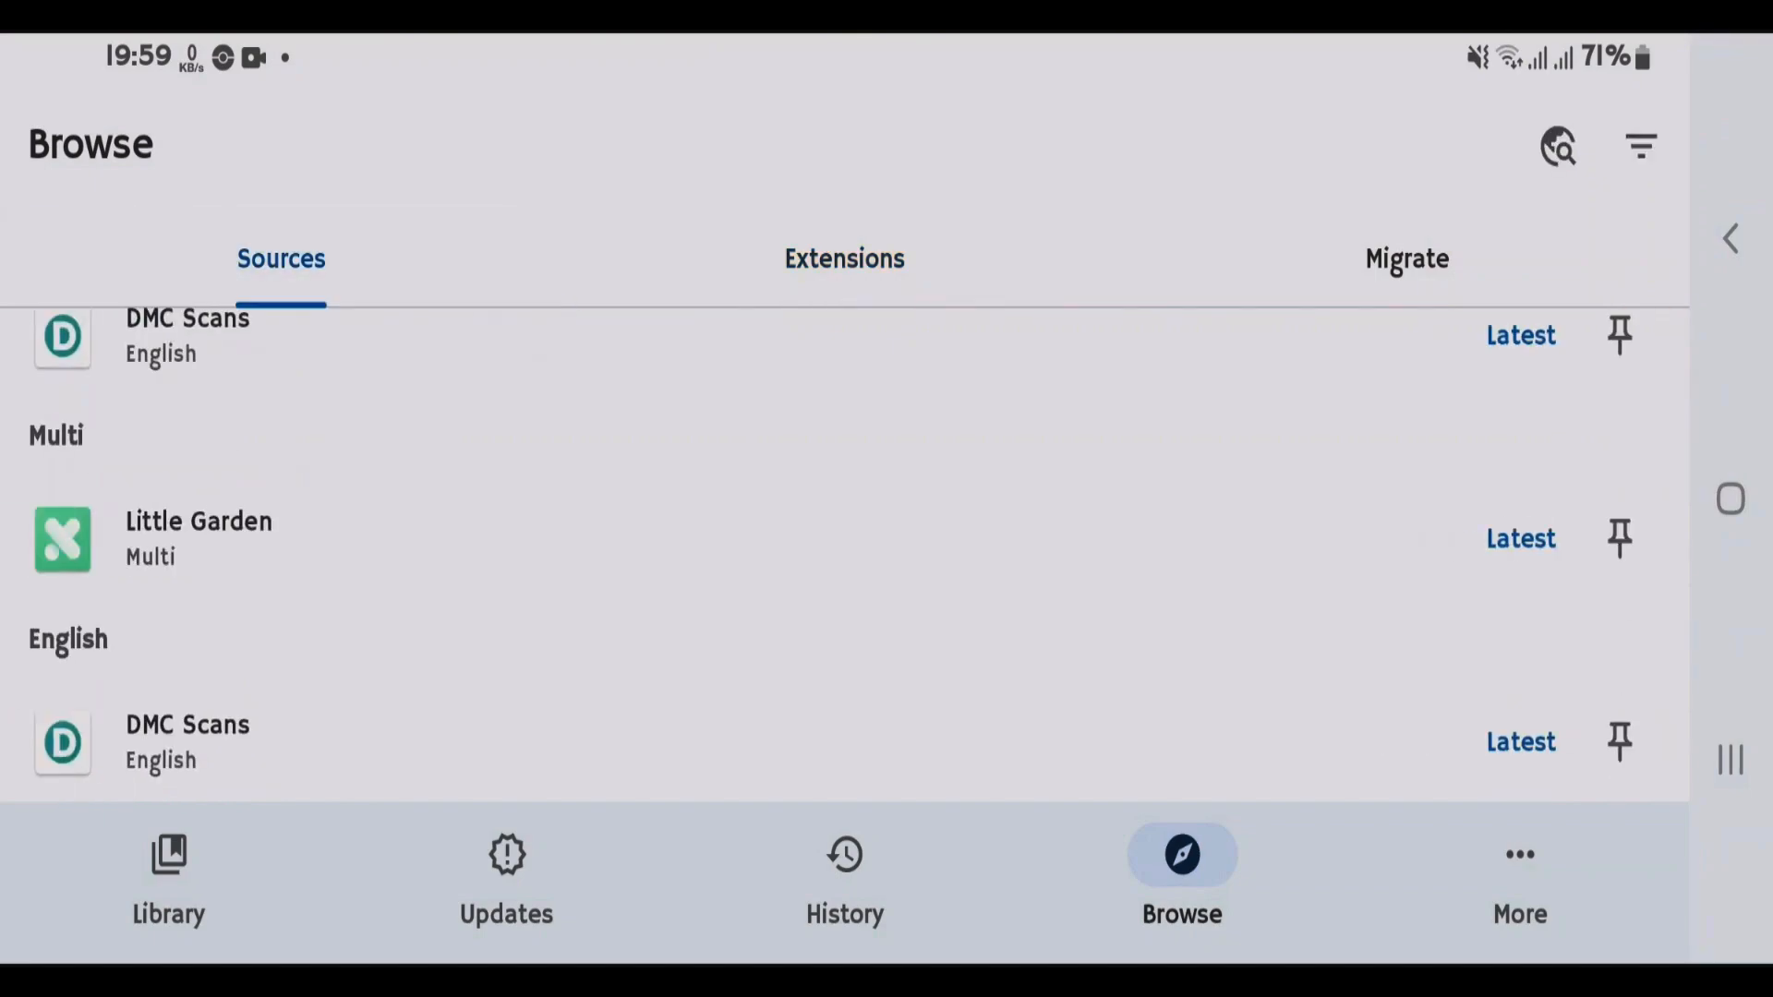